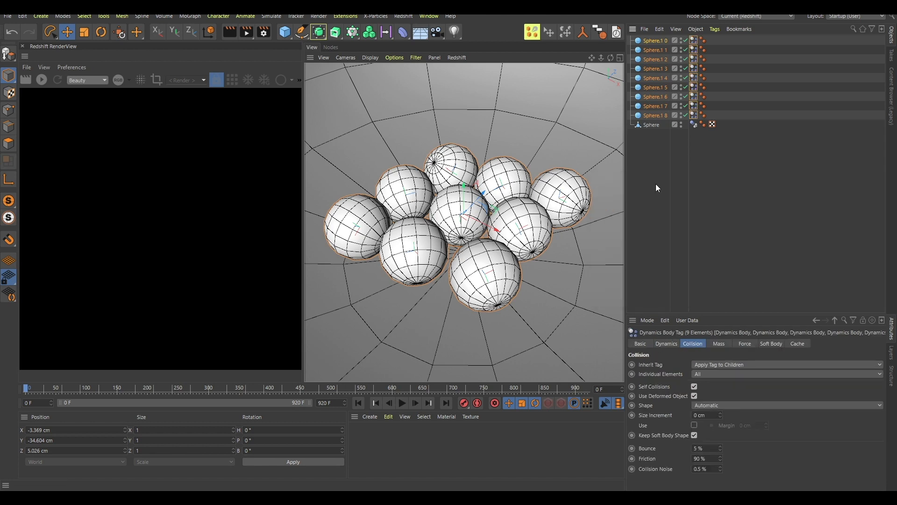
# Deselect the spheres and play the simulation so they settle at the bowl's bottom.
pyautogui.click(402, 403)
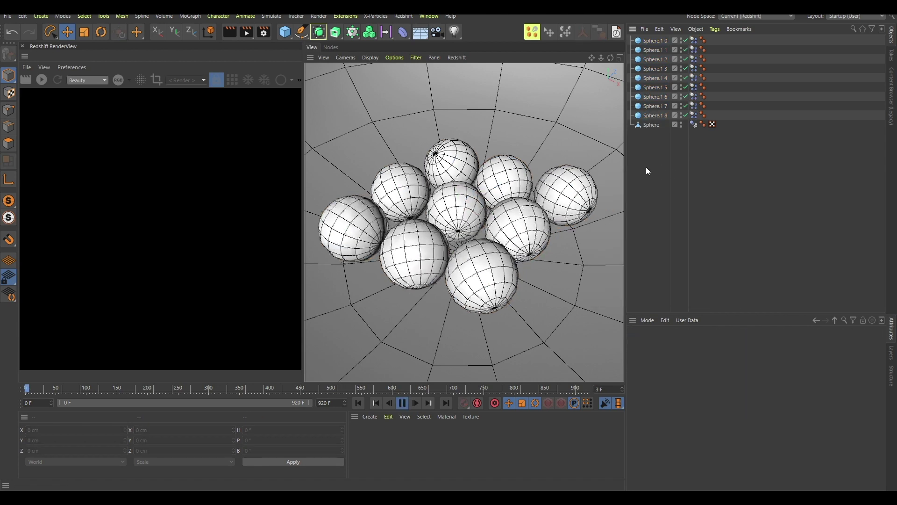
pyautogui.click(402, 405)
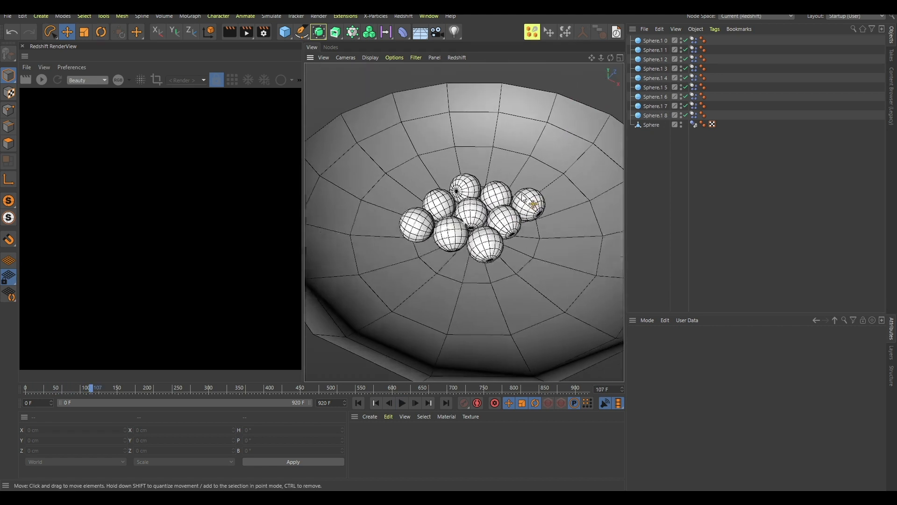
# Select the bowl and view its static mesh collision settings on the Dynamics Body tag.
pyautogui.click(651, 124)
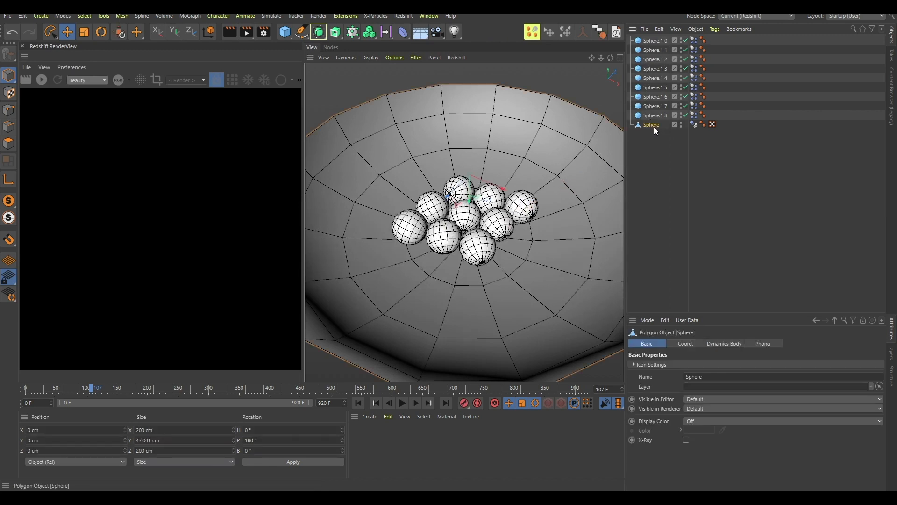
pyautogui.click(693, 124)
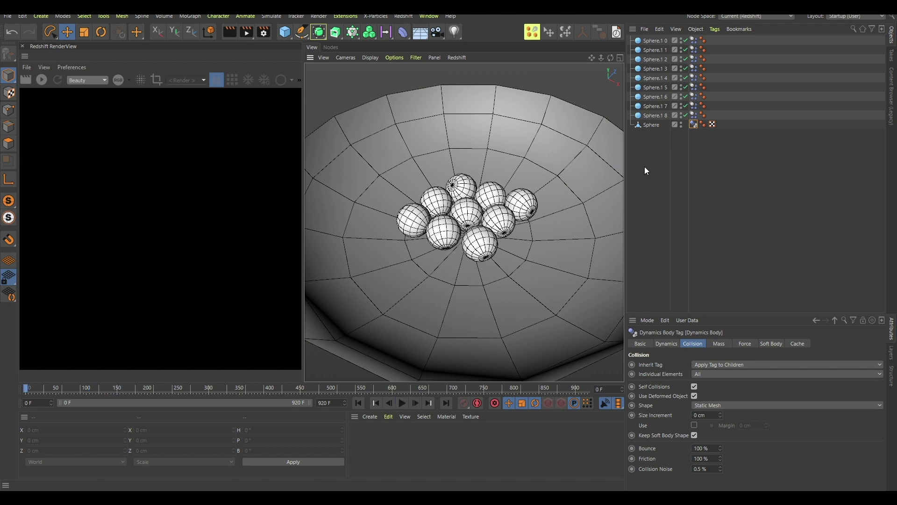
# Search 'force' in Commander and add a Force object to the scene.
pyautogui.write('force')
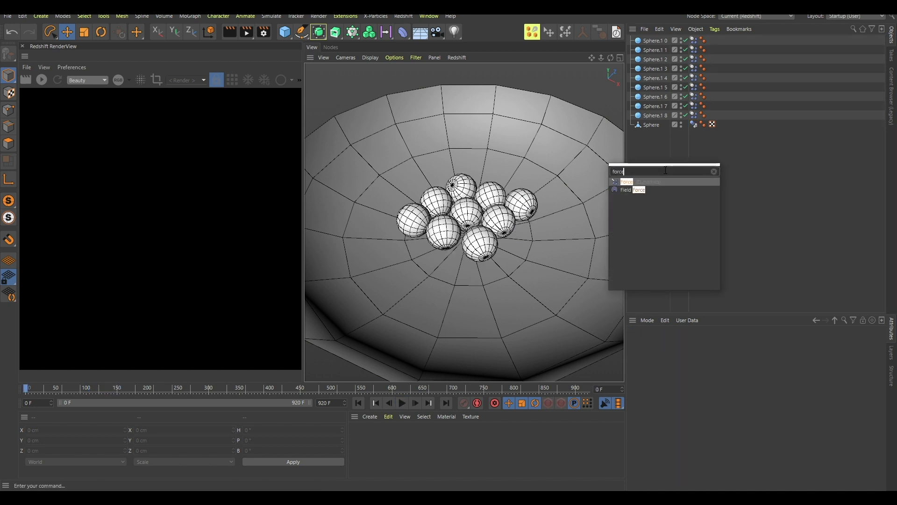
pyautogui.click(626, 181)
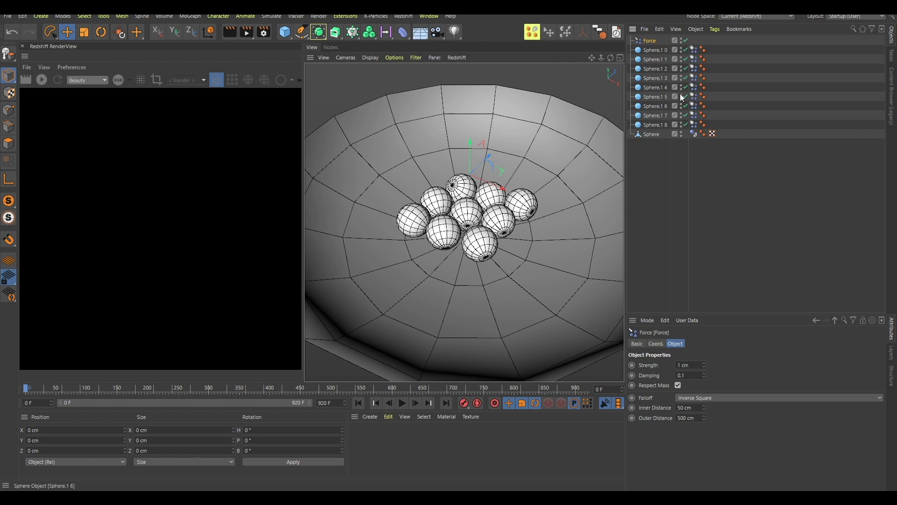
pyautogui.moveTo(688, 357)
pyautogui.write('-15')
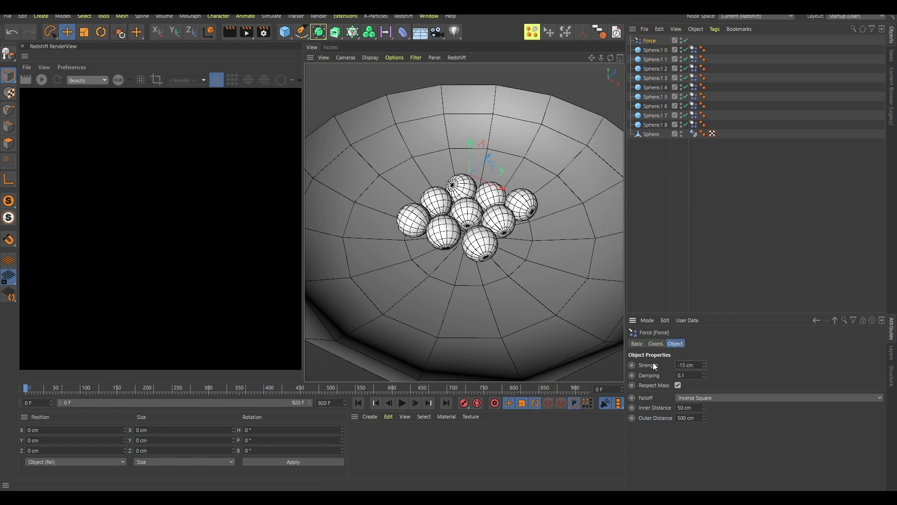
# Clear the selection, play the simulation to watch the spheres repel, then select the Force.
pyautogui.click(402, 403)
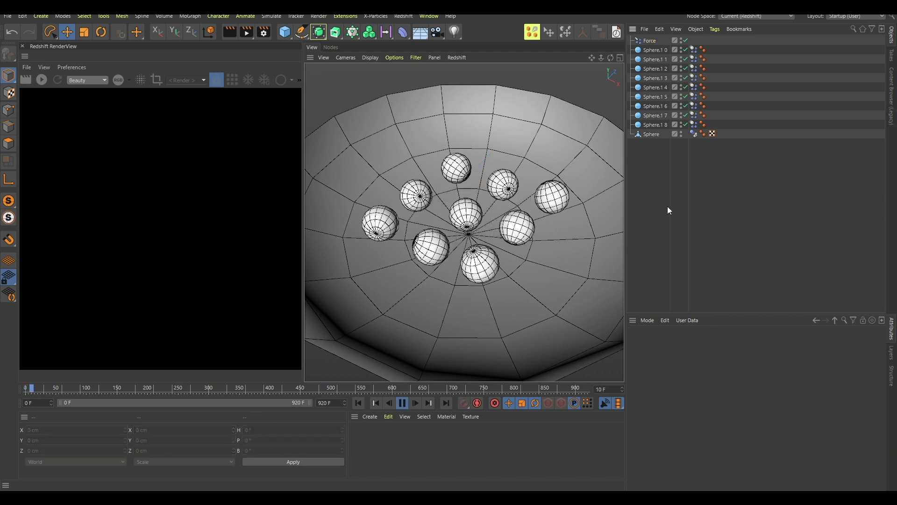
pyautogui.click(415, 403)
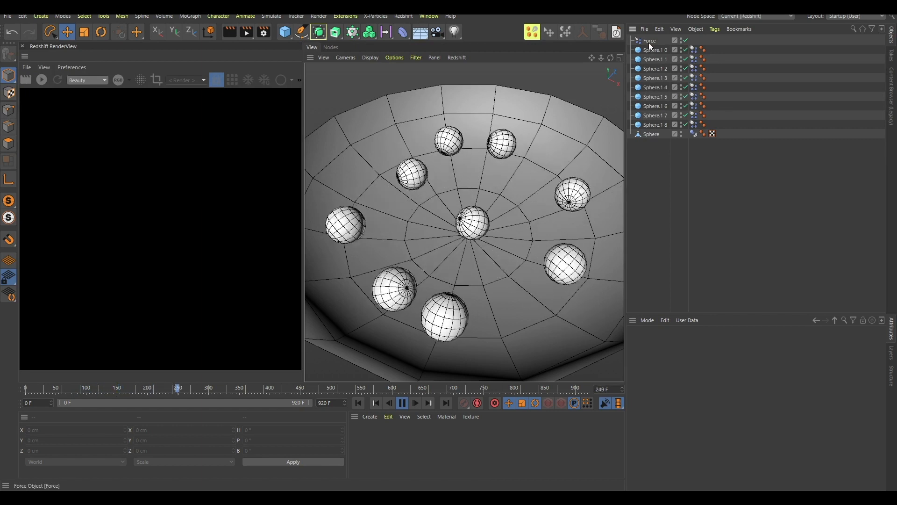
pyautogui.click(649, 40)
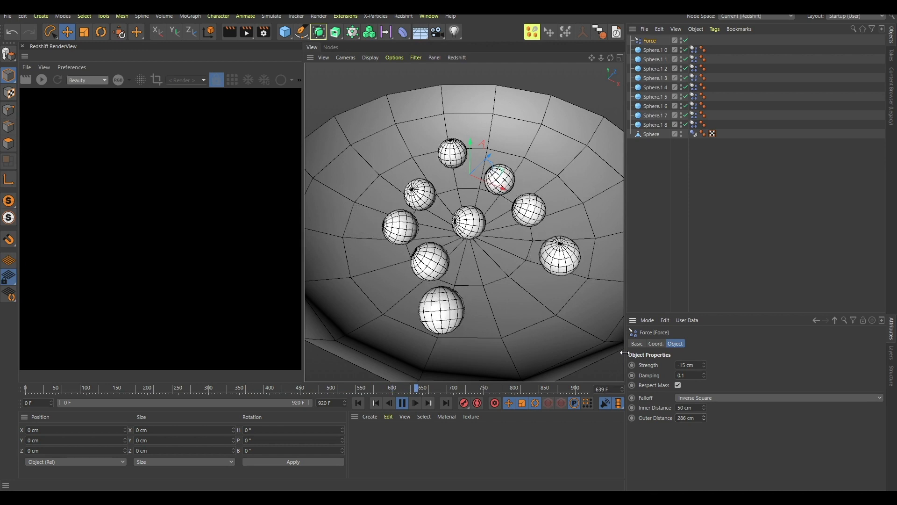
# Replay the simulation with the Force's outer distance at 286 cm.
pyautogui.click(451, 387)
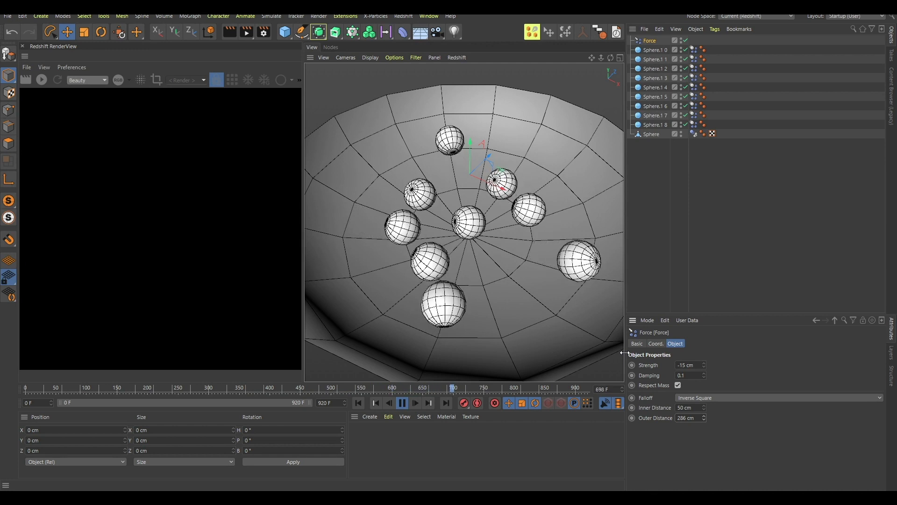